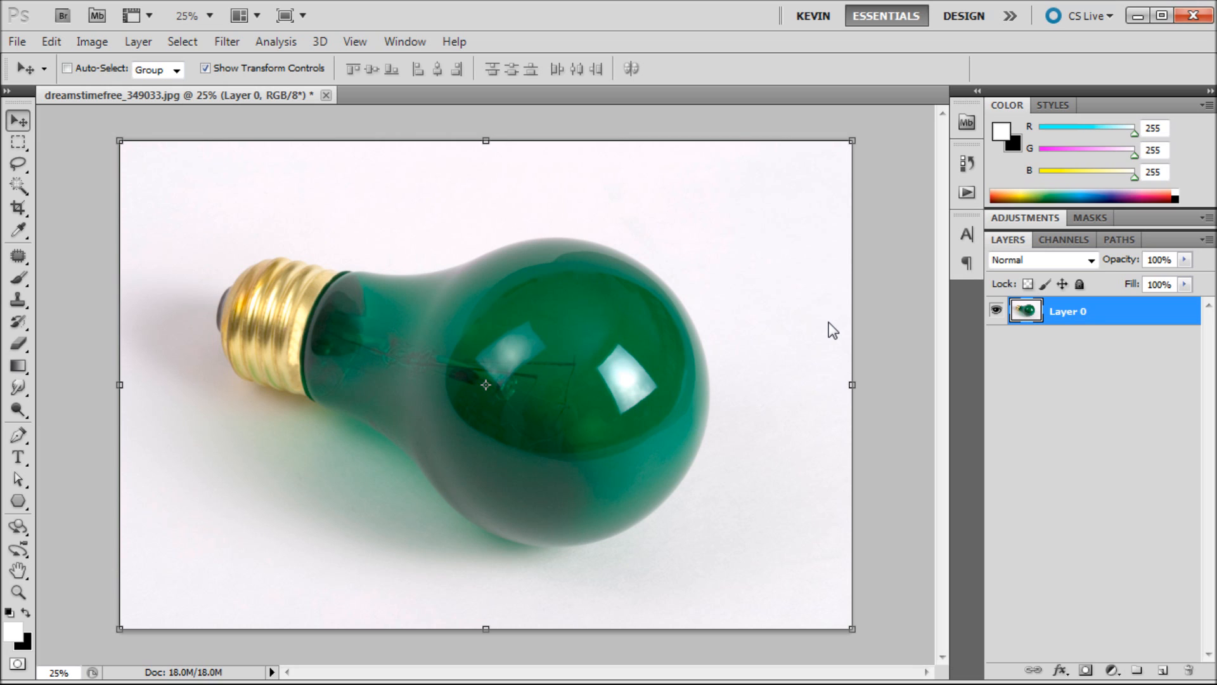
mouse_move(492, 330)
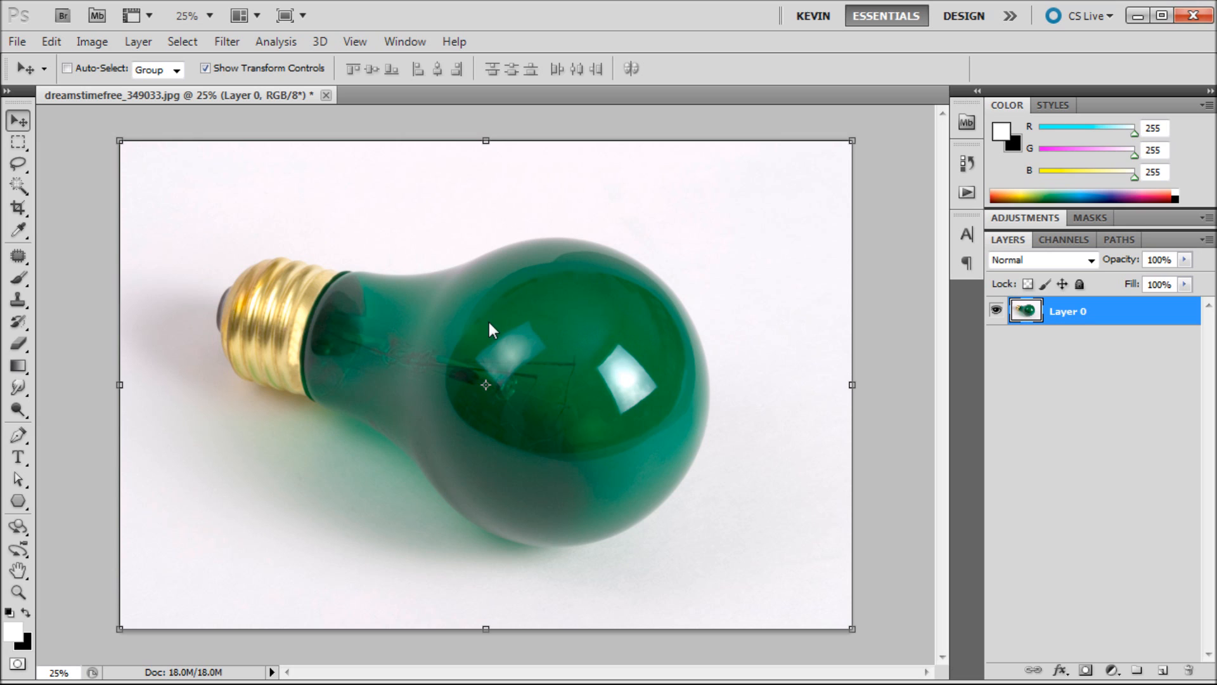
Switch to the Patch tool from the Spot Healing Brush group in Source mode.
click(17, 256)
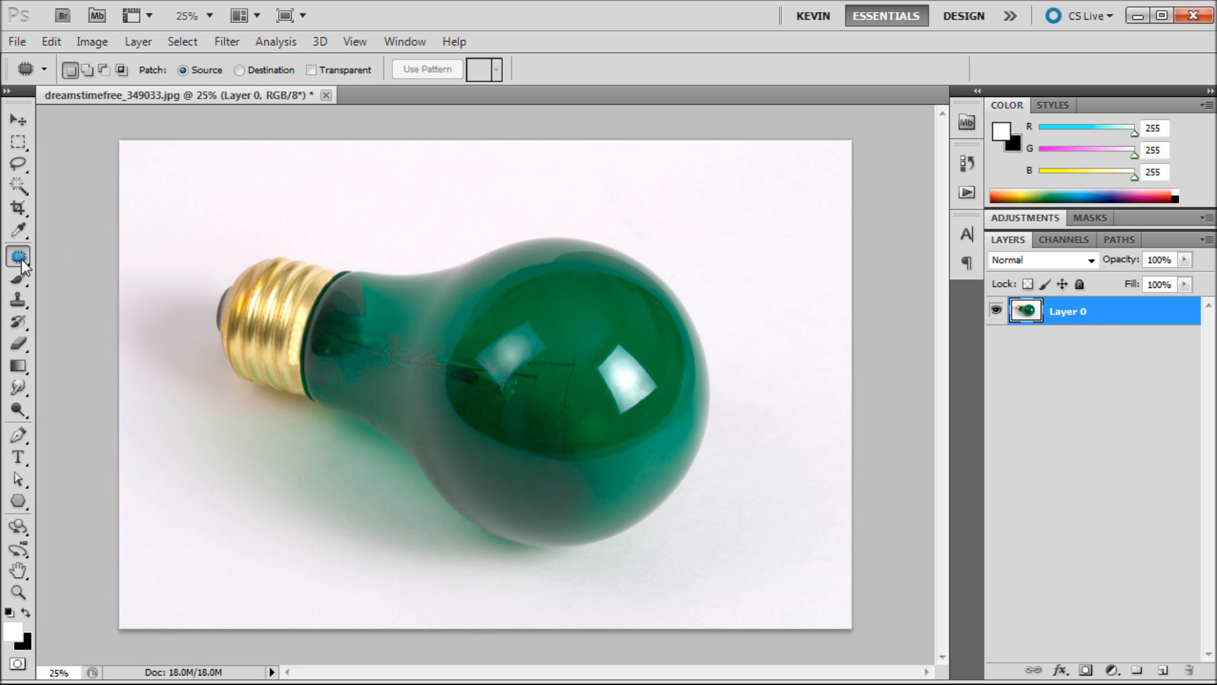
click(18, 257)
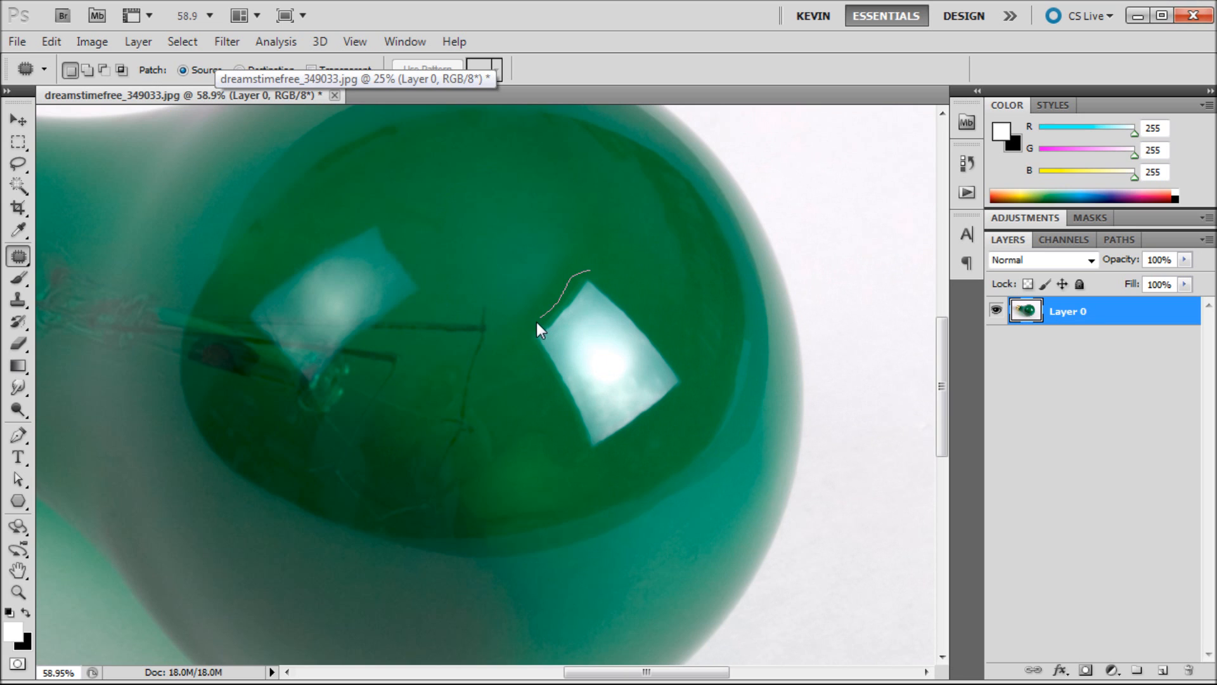
Outline the bright glare on the bulb's right side and patch it with clean green glass.
drag(540, 330, 669, 428)
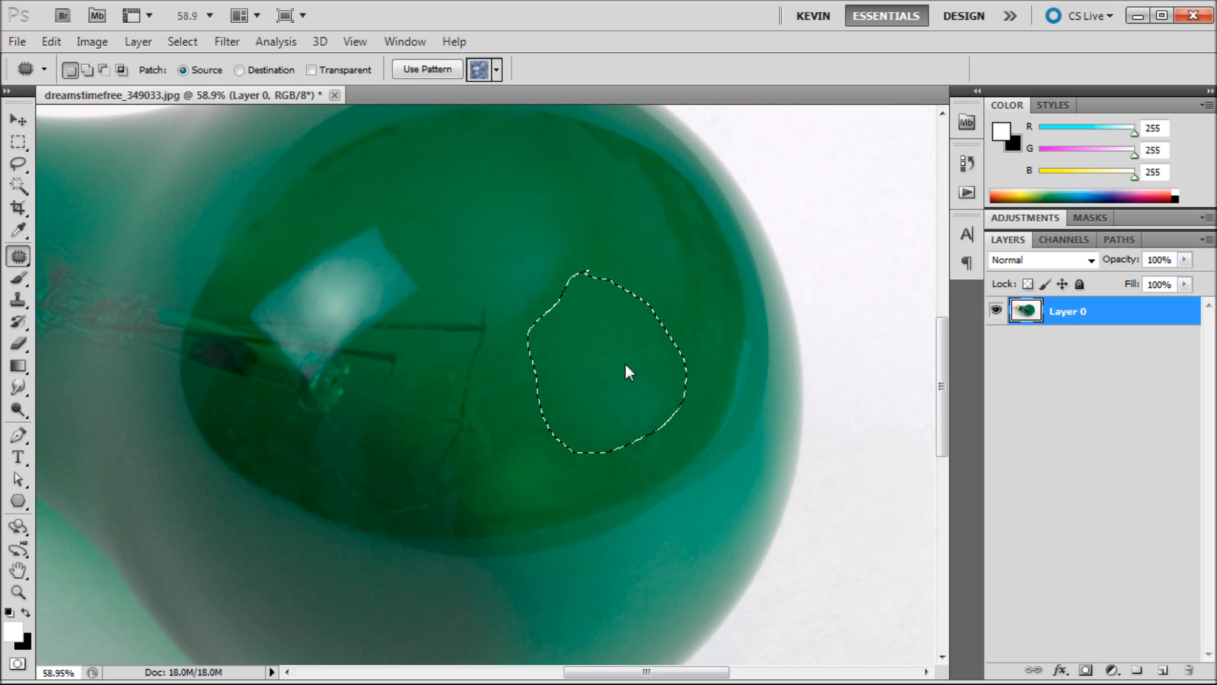
mouse_move(575, 243)
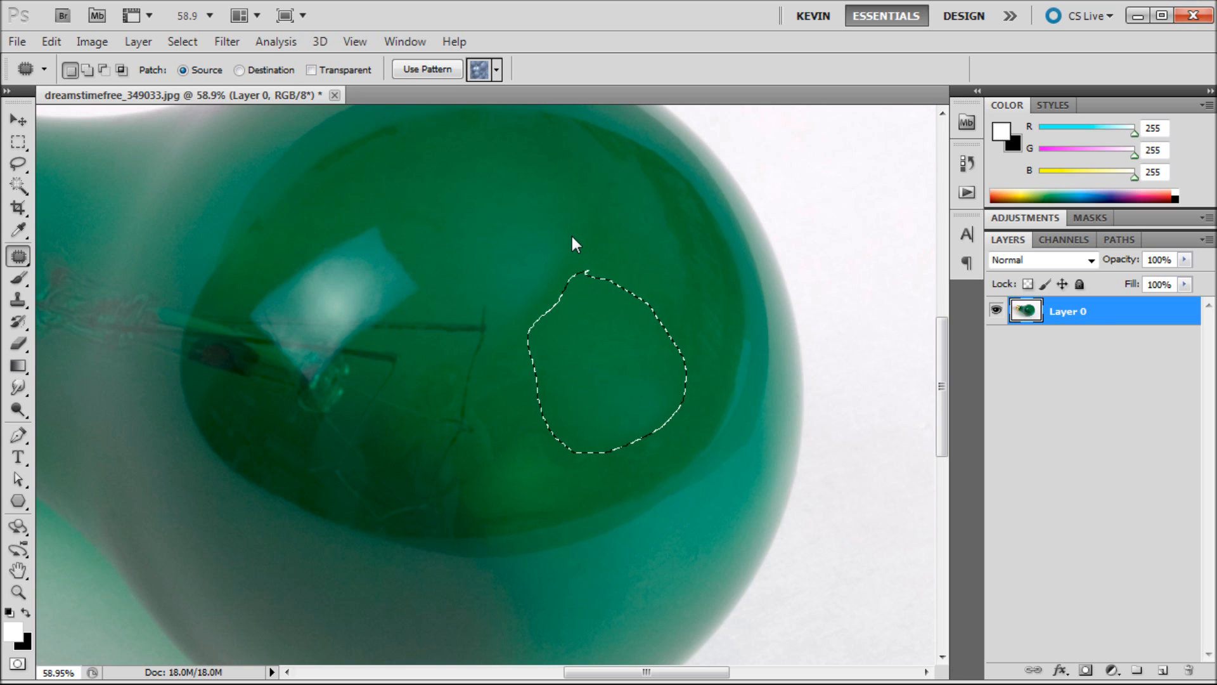
mouse_move(512, 326)
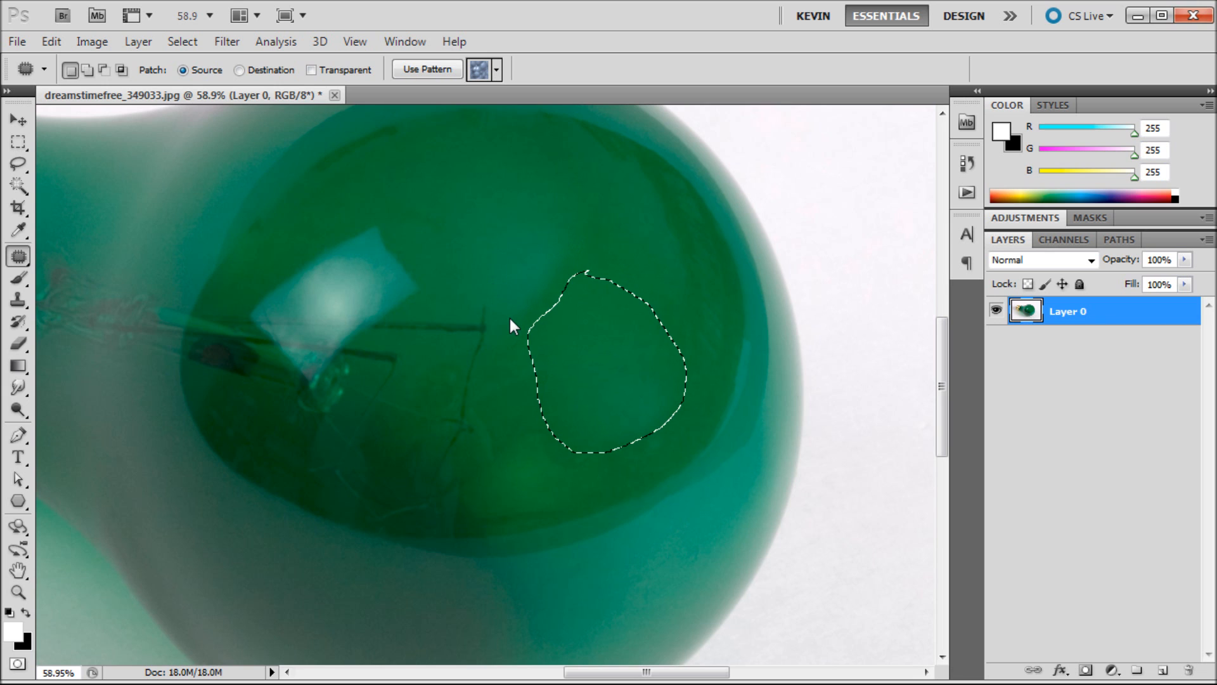